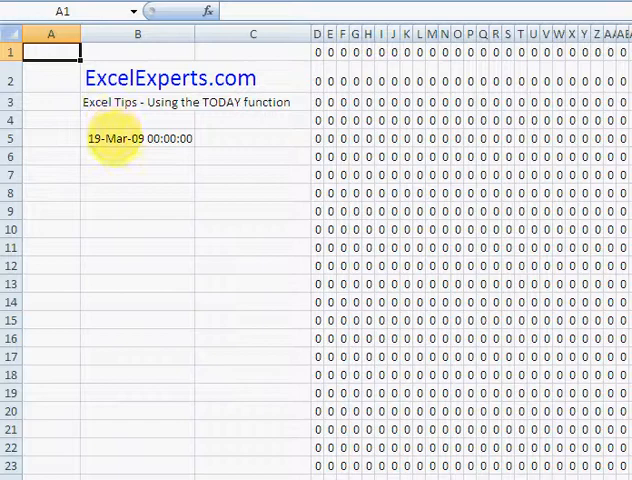
- Review the =TODAY() formula in B5 and the empty cell B8 before the test
{"action": "left_click", "coordinate": [136, 138]}
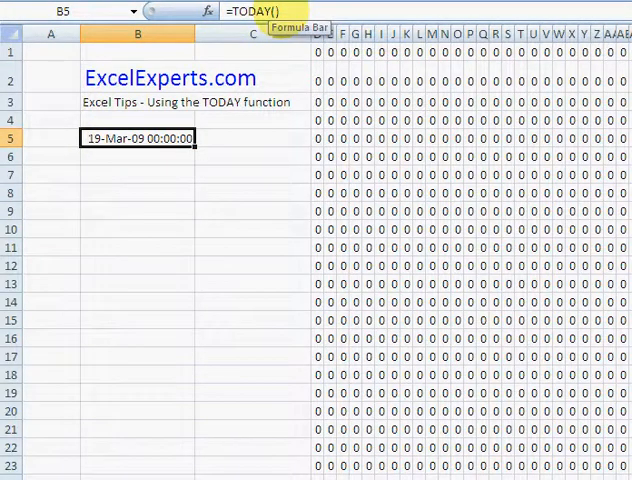
{"action": "mouse_move", "coordinate": [136, 170]}
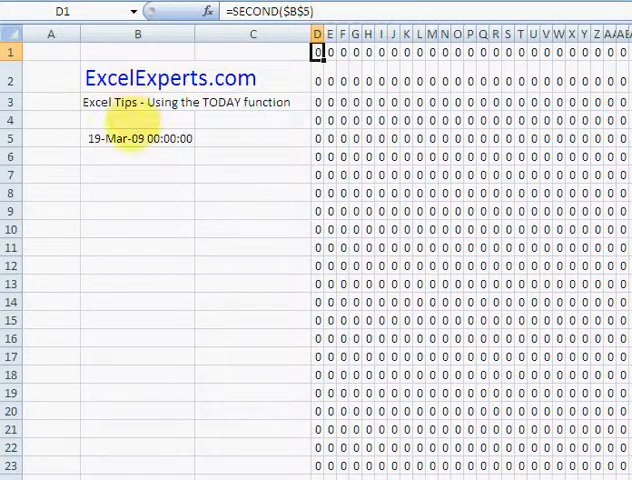
{"action": "mouse_move", "coordinate": [232, 172]}
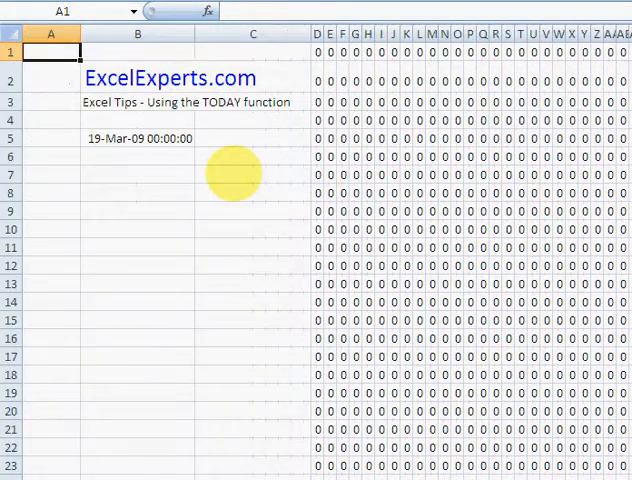
{"action": "left_click", "coordinate": [136, 138]}
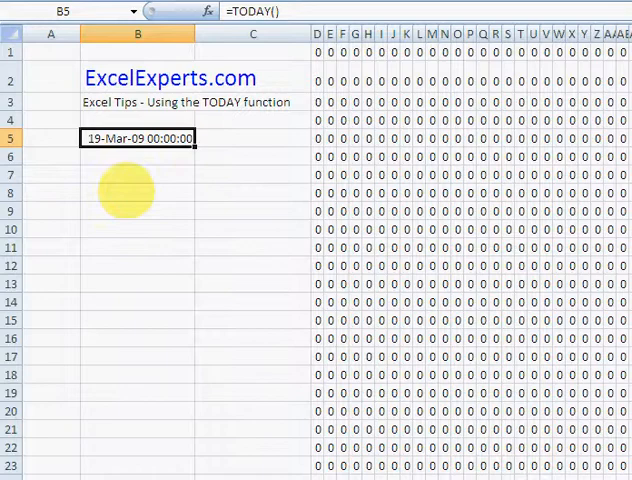
{"action": "left_click", "coordinate": [136, 192]}
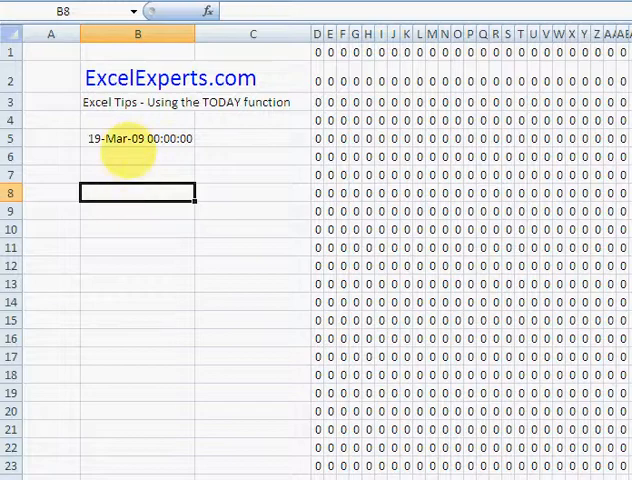
{"action": "left_click", "coordinate": [136, 138]}
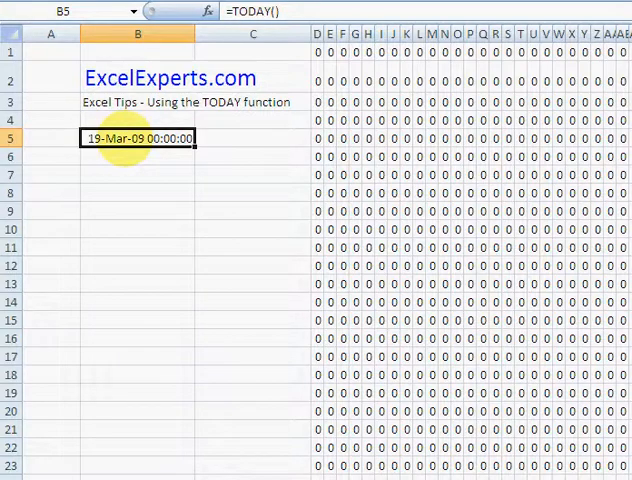
{"action": "left_click", "coordinate": [136, 192]}
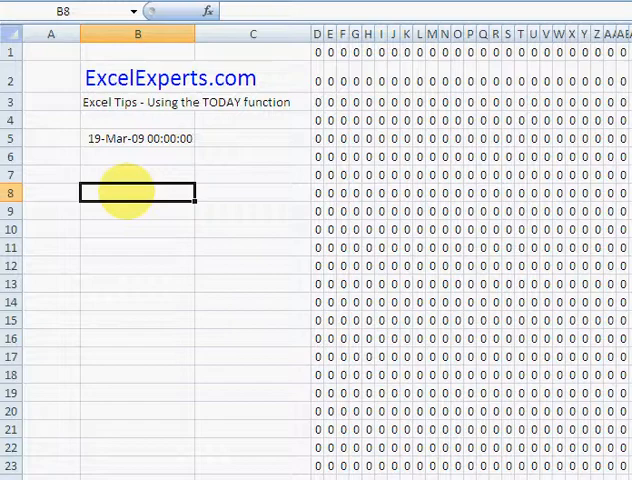
{"action": "mouse_move", "coordinate": [50, 228]}
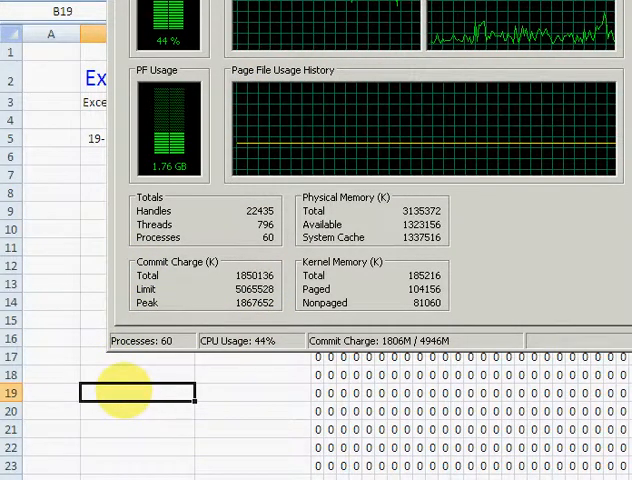
- Enter test text 'hi' and 'asdasdas' into column B cells while watching CPU usage
{"action": "type", "text": "h"}
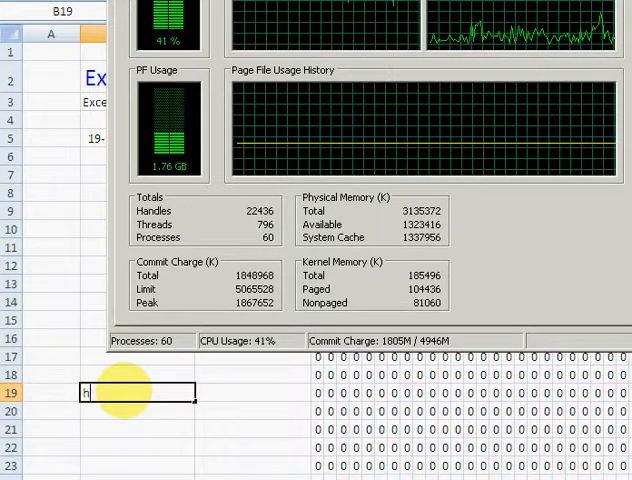
{"action": "type", "text": "i"}
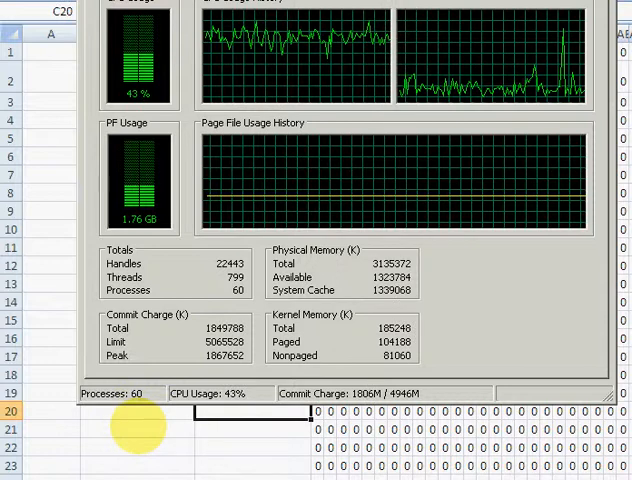
{"action": "type", "text": "asdasdas"}
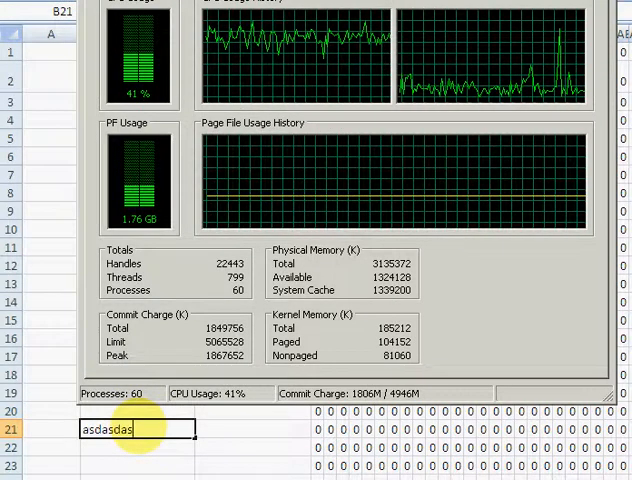